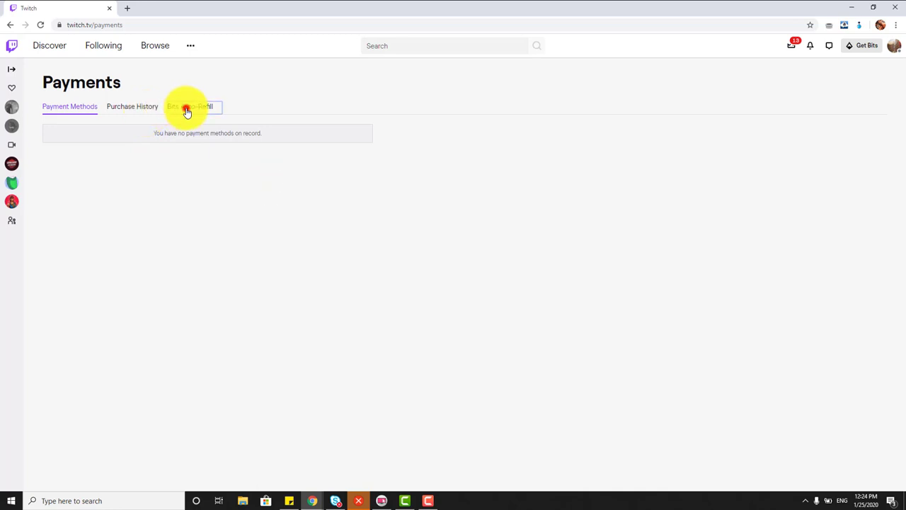
Step: Start adding Amazon Pay as the Bits Auto-Refill payment method
{"action": "left_click", "coordinate": [191, 106]}
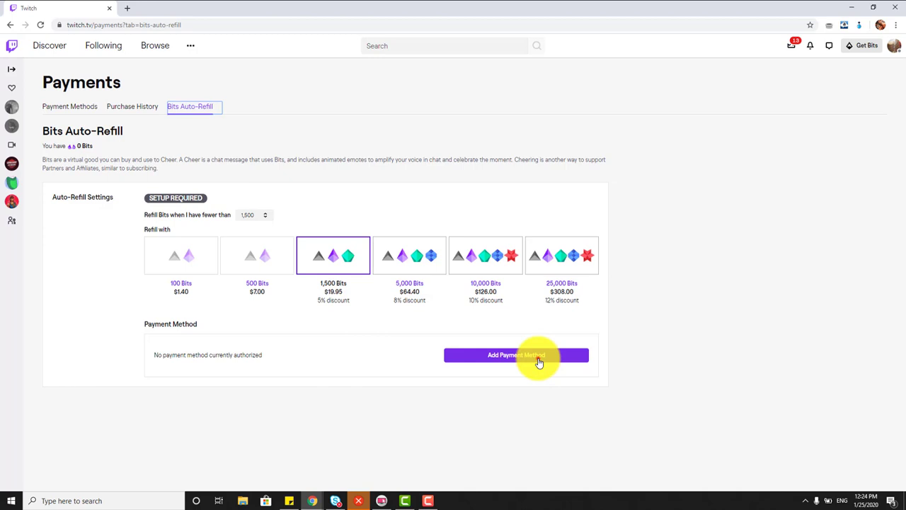
{"action": "left_click", "coordinate": [515, 354]}
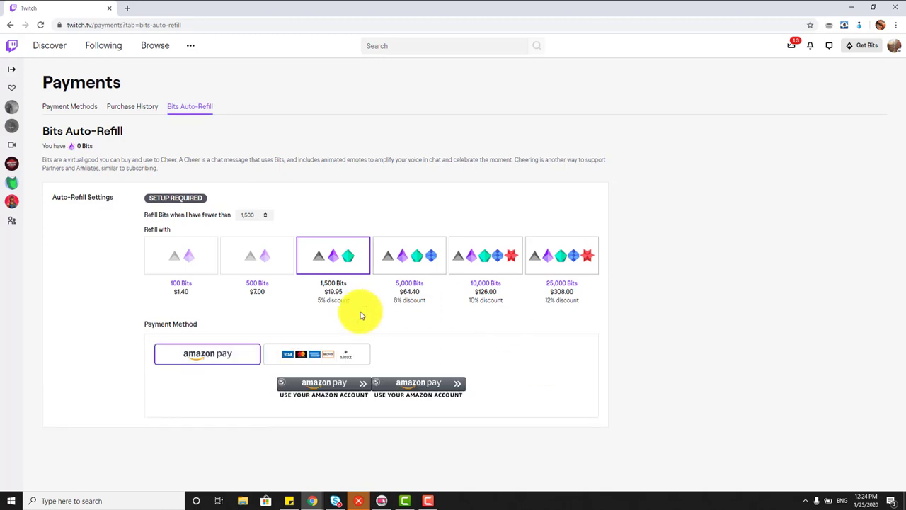
{"action": "left_click", "coordinate": [317, 354]}
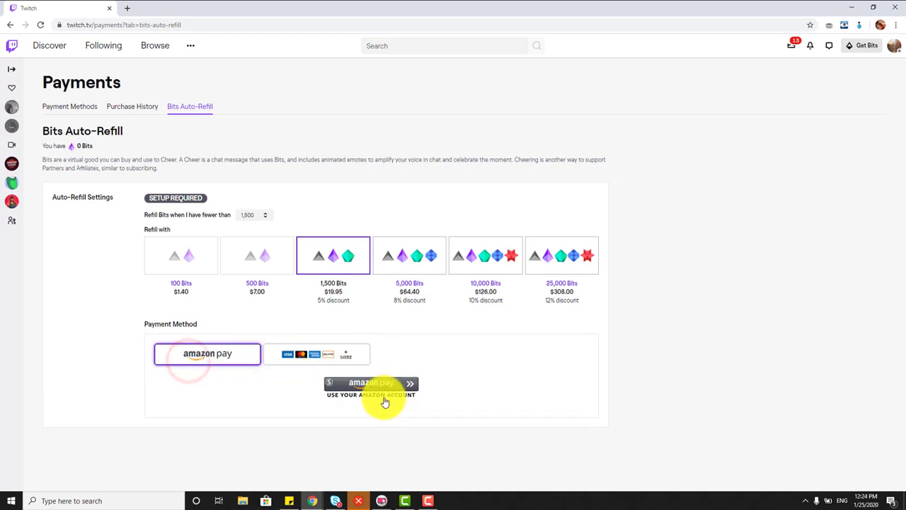
Step: Authorise with the Amazon account, landing on an Amazon error page
{"action": "left_click", "coordinate": [371, 388]}
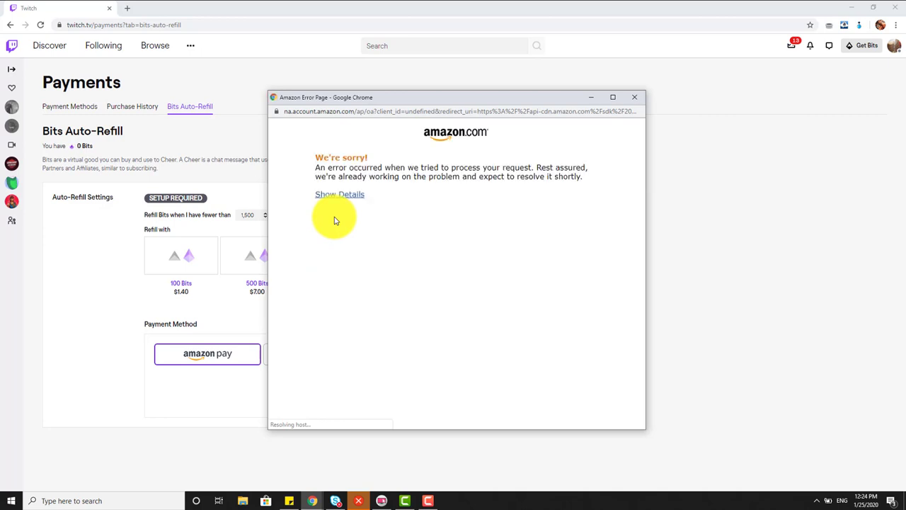
{"action": "right_click", "coordinate": [337, 220]}
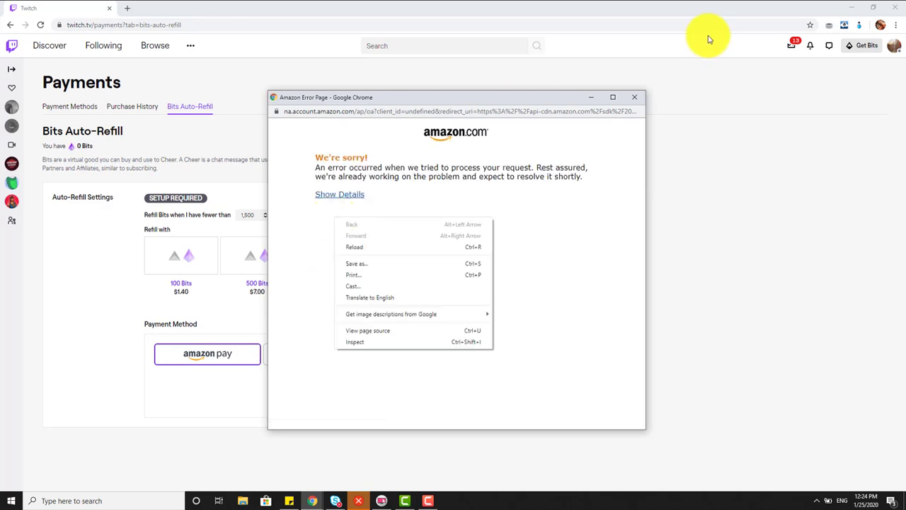
{"action": "left_click", "coordinate": [634, 96]}
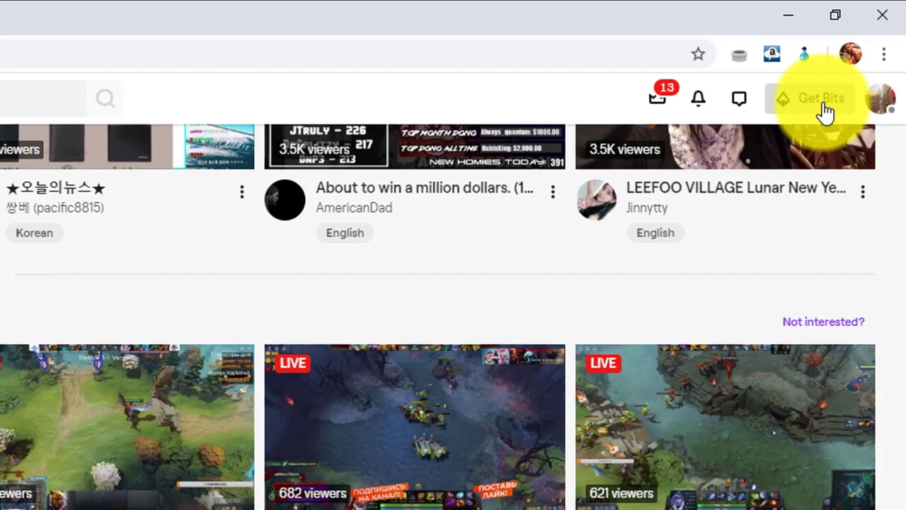
Step: Start buying 100 Bits and maximize the Purchase Bits checkout window
{"action": "left_click", "coordinate": [819, 97]}
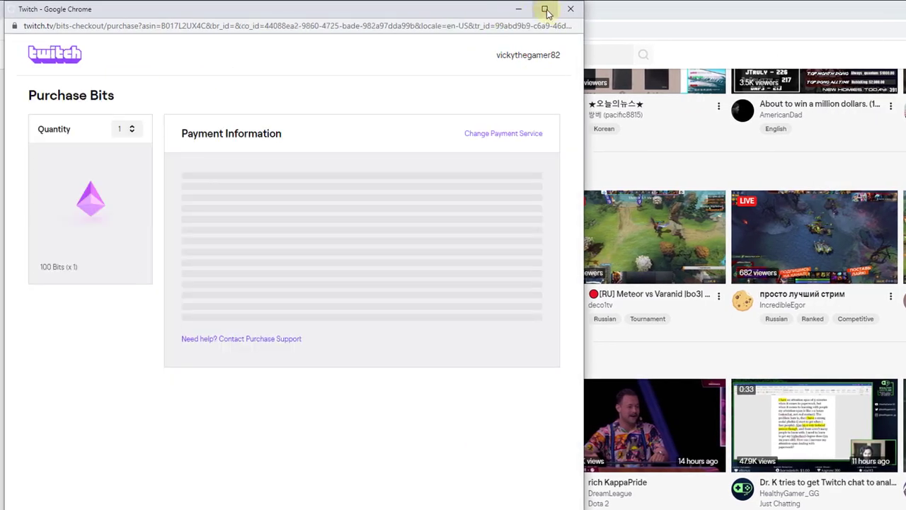
{"action": "left_click", "coordinate": [545, 9]}
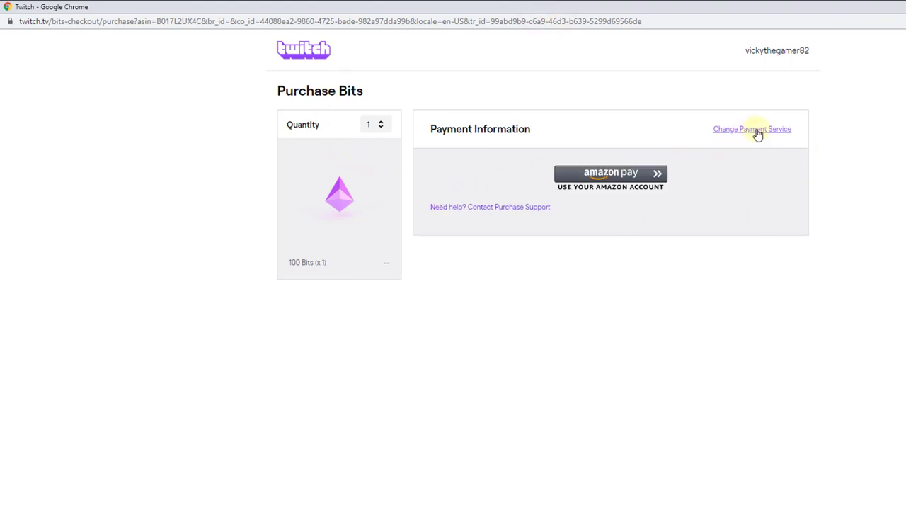
Step: Switch the 100 Bits checkout to the card-and-other-methods payment service
{"action": "left_click", "coordinate": [752, 129]}
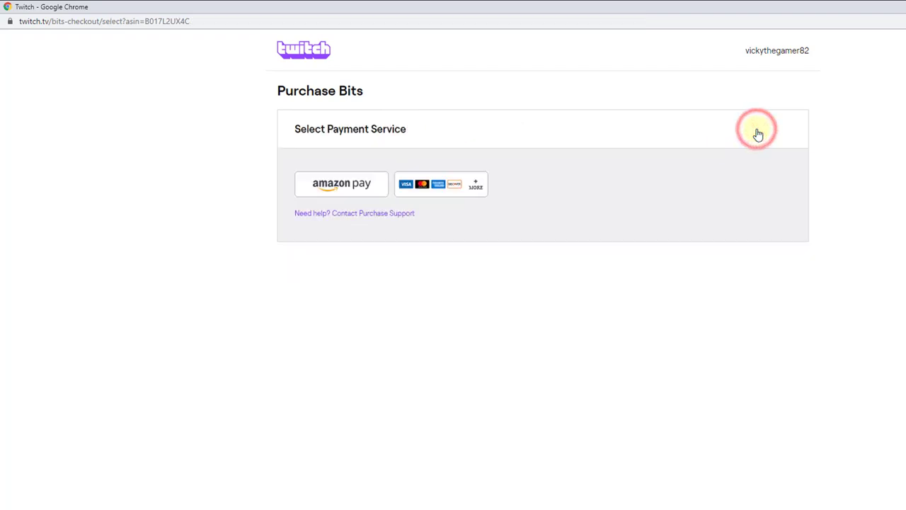
{"action": "left_click", "coordinate": [440, 184]}
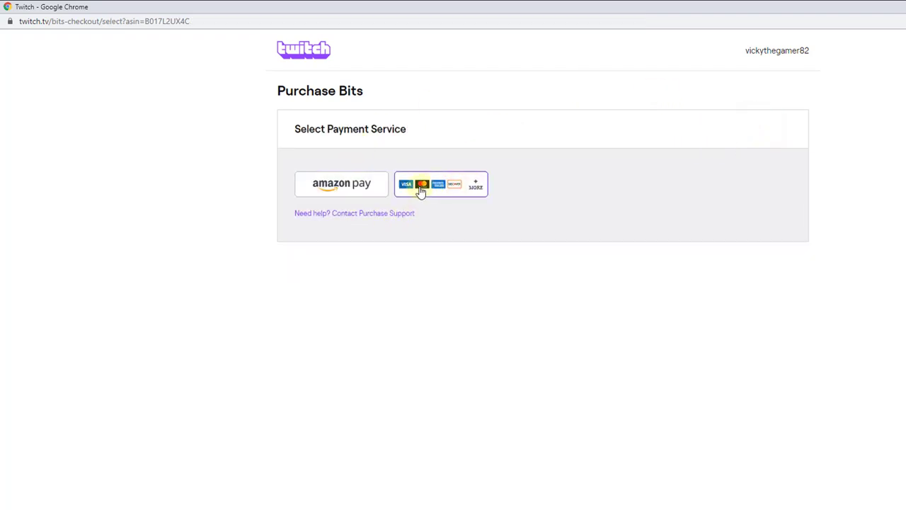
{"action": "left_click", "coordinate": [440, 184]}
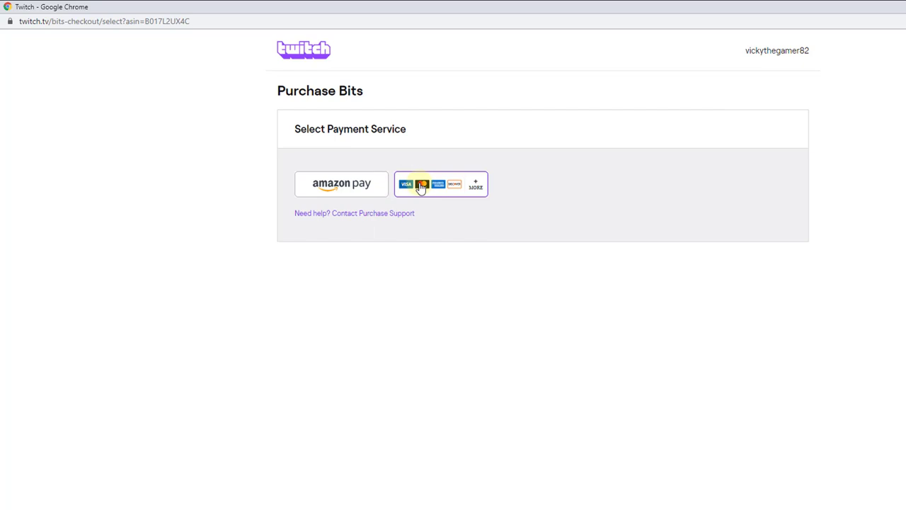
{"action": "left_click", "coordinate": [438, 184]}
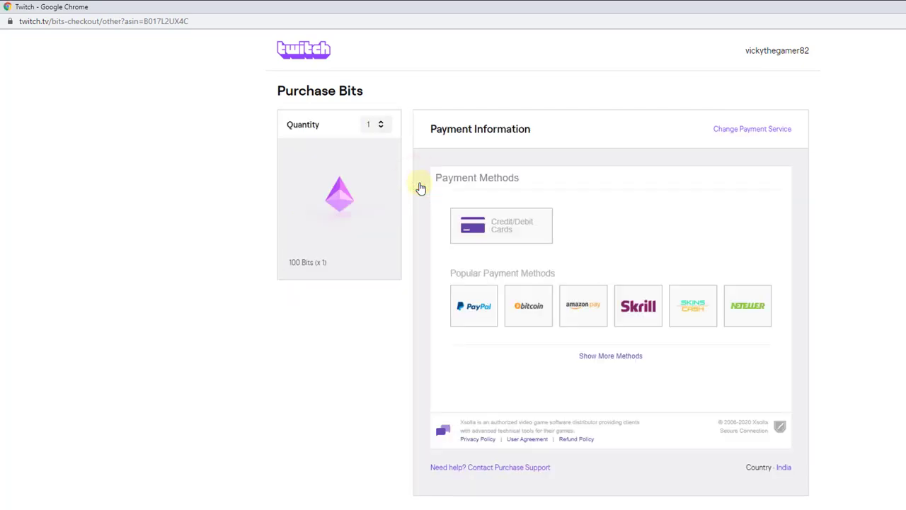
{"action": "mouse_move", "coordinate": [493, 366]}
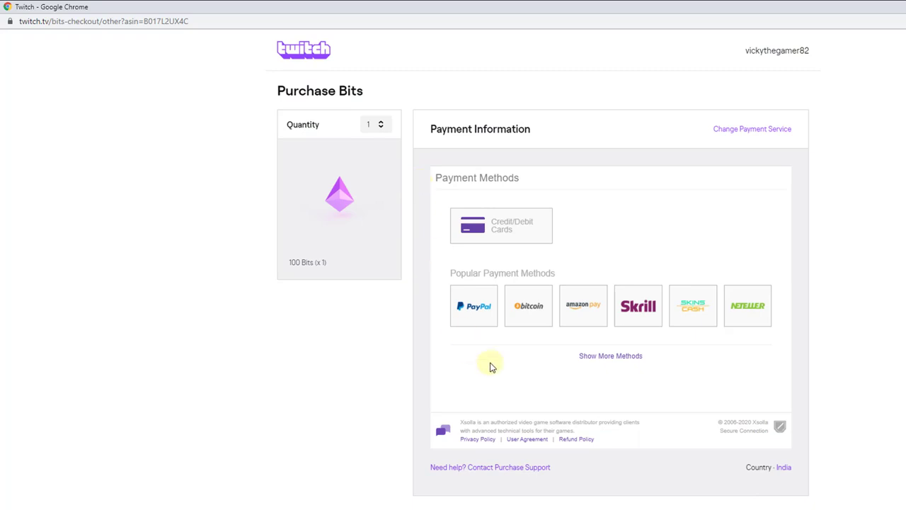
Step: Look at PayPal, keep India as country of residence and proceed to payment methods
{"action": "left_click", "coordinate": [473, 306]}
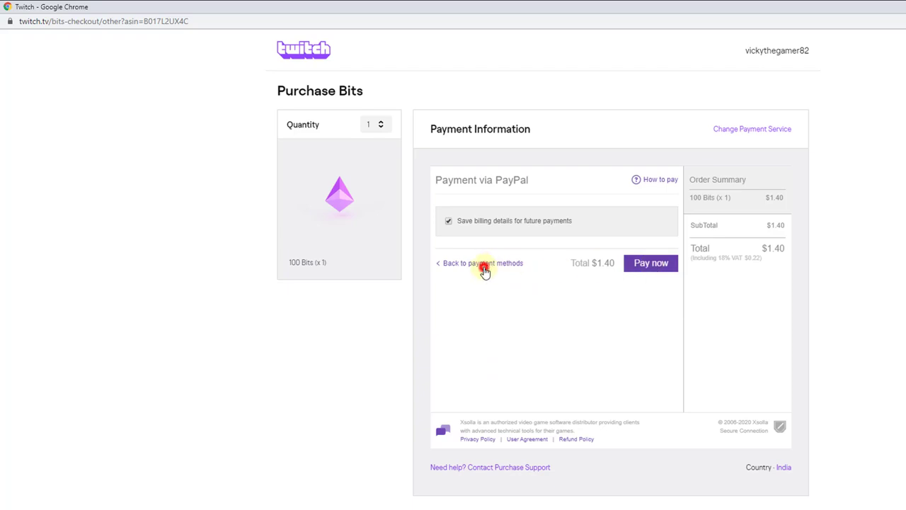
{"action": "left_click", "coordinate": [481, 262]}
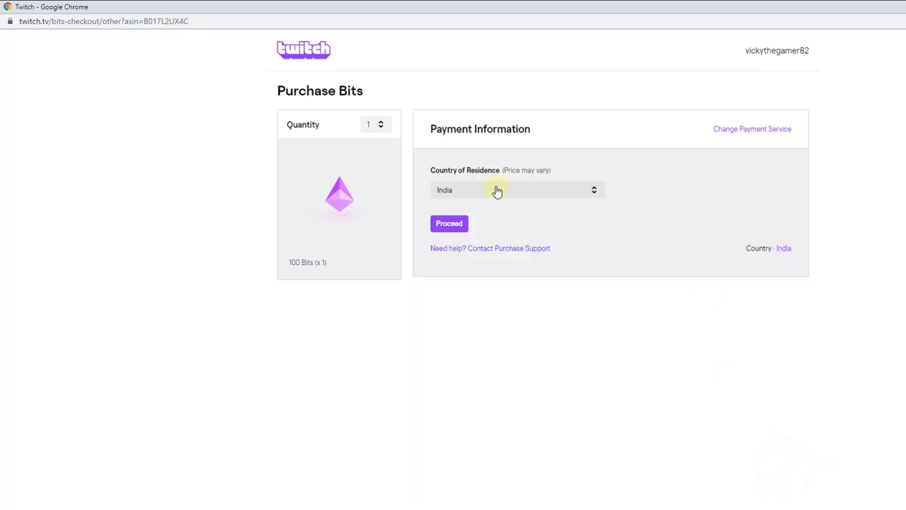
{"action": "left_click", "coordinate": [517, 190]}
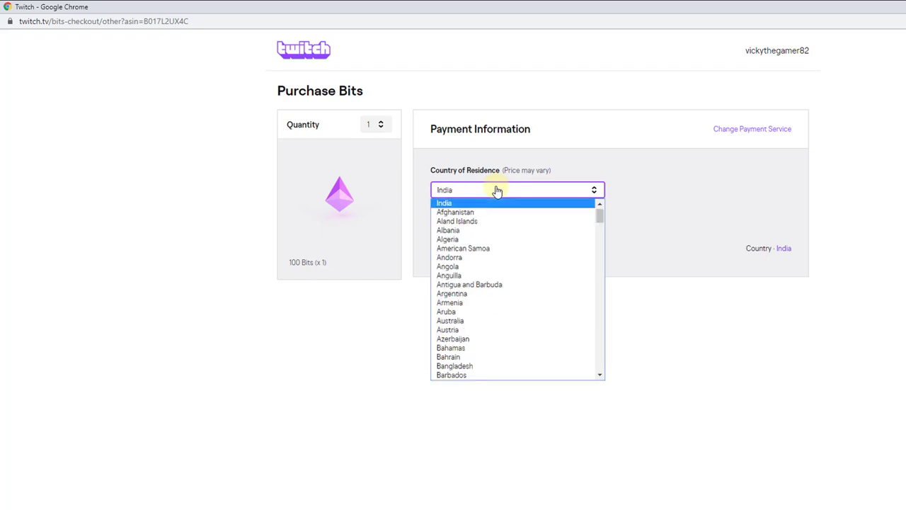
{"action": "left_click", "coordinate": [444, 204]}
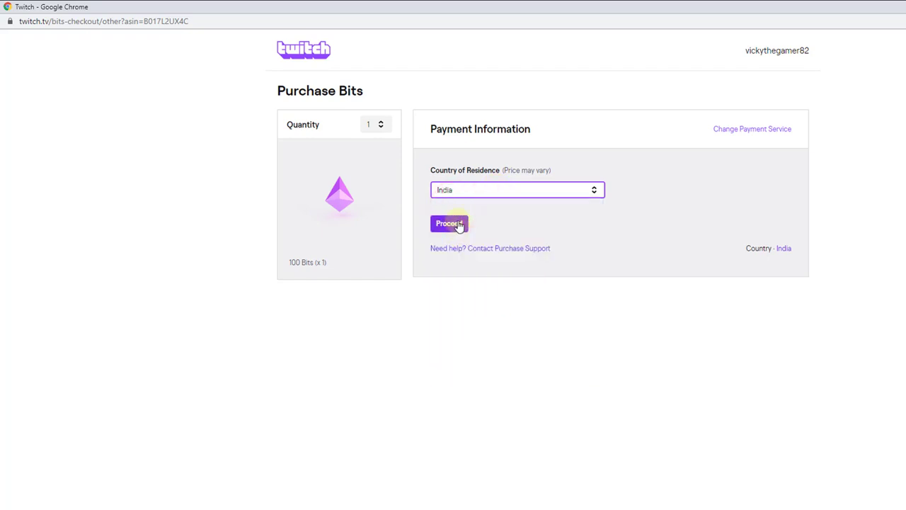
{"action": "left_click", "coordinate": [448, 224]}
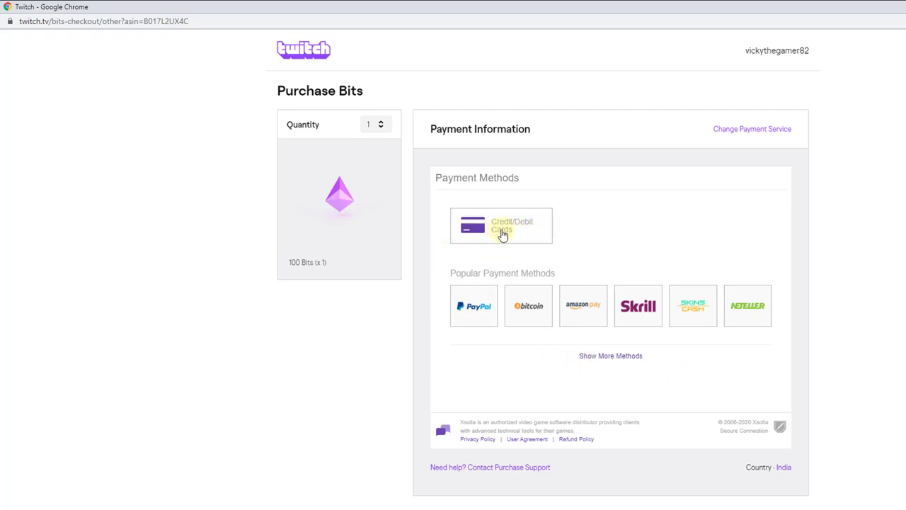
Step: Enter the Visa card details, pay ₹102.86 and continue to the bank verification page
{"action": "left_click", "coordinate": [501, 225]}
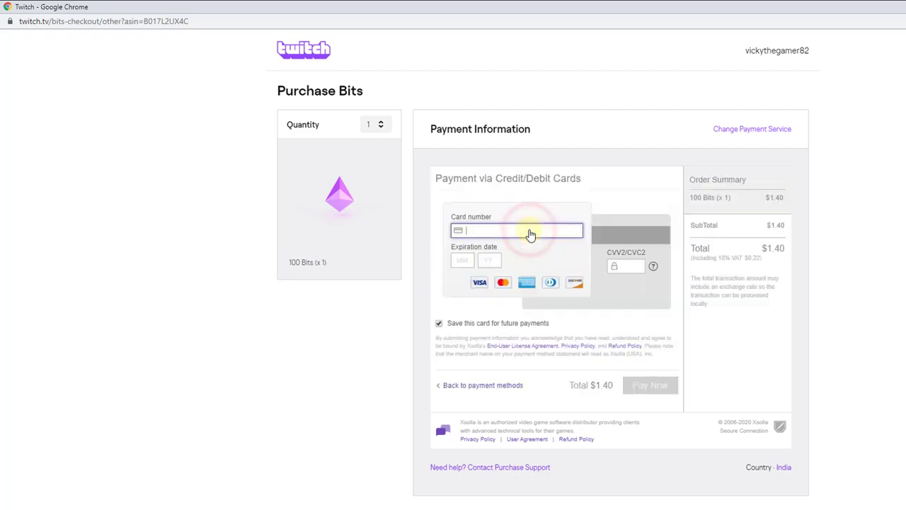
{"action": "left_click", "coordinate": [516, 230]}
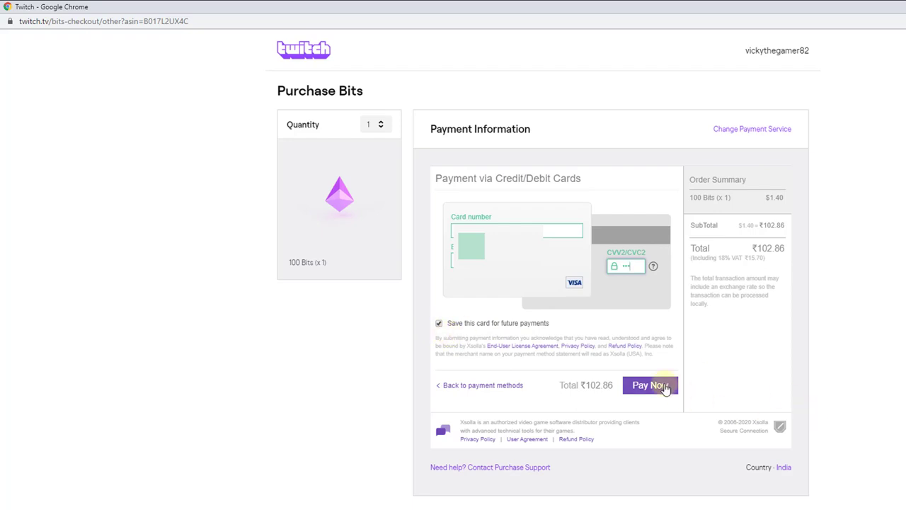
{"action": "left_click", "coordinate": [649, 385]}
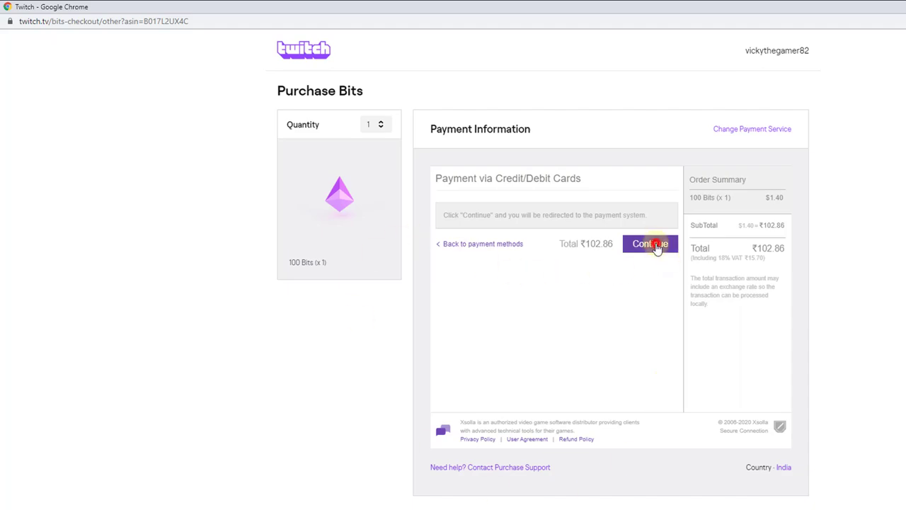
{"action": "left_click", "coordinate": [650, 244]}
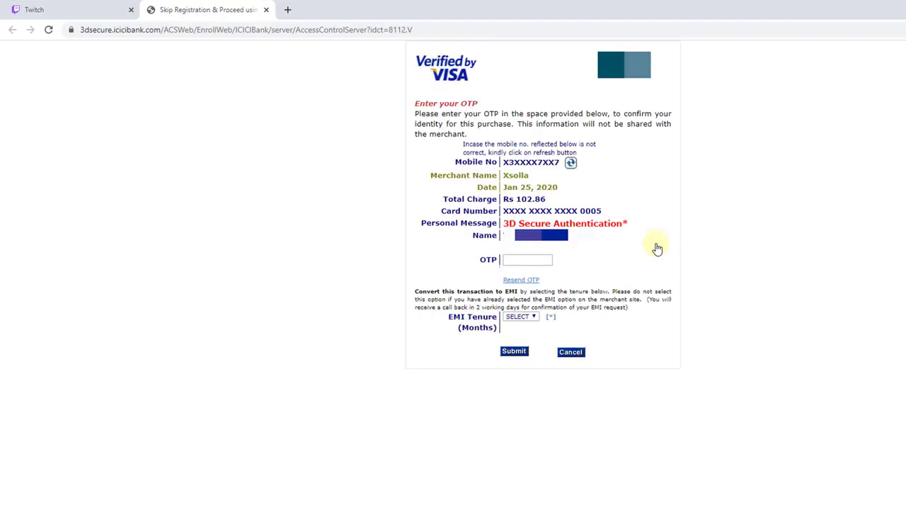
{"action": "left_click", "coordinate": [526, 260]}
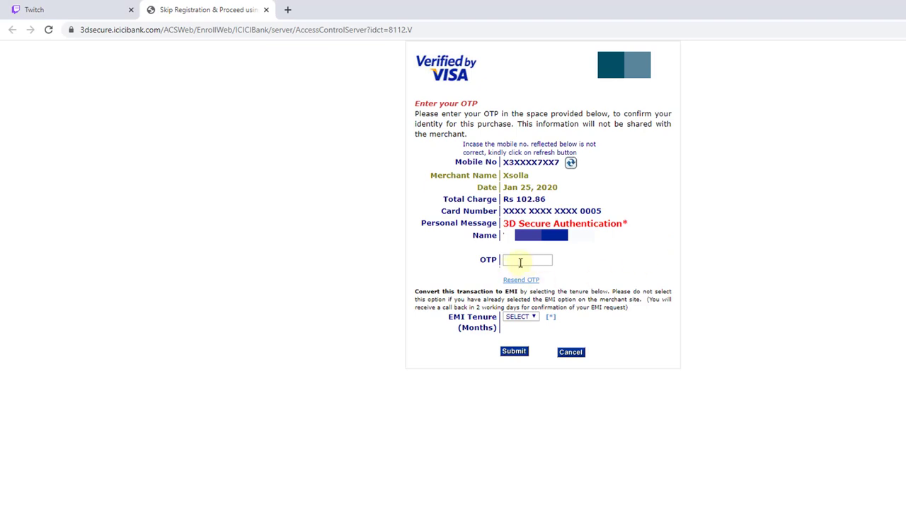
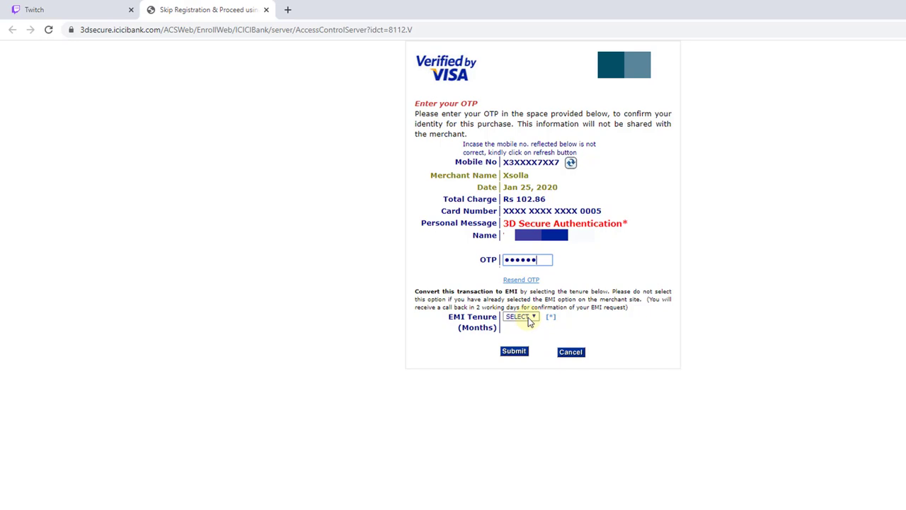
{"action": "left_click", "coordinate": [514, 351]}
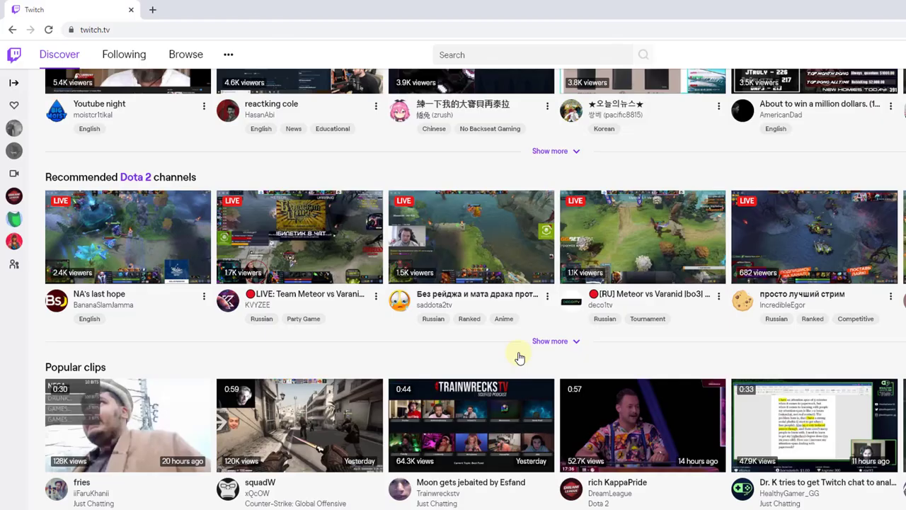
{"action": "mouse_move", "coordinate": [838, 134]}
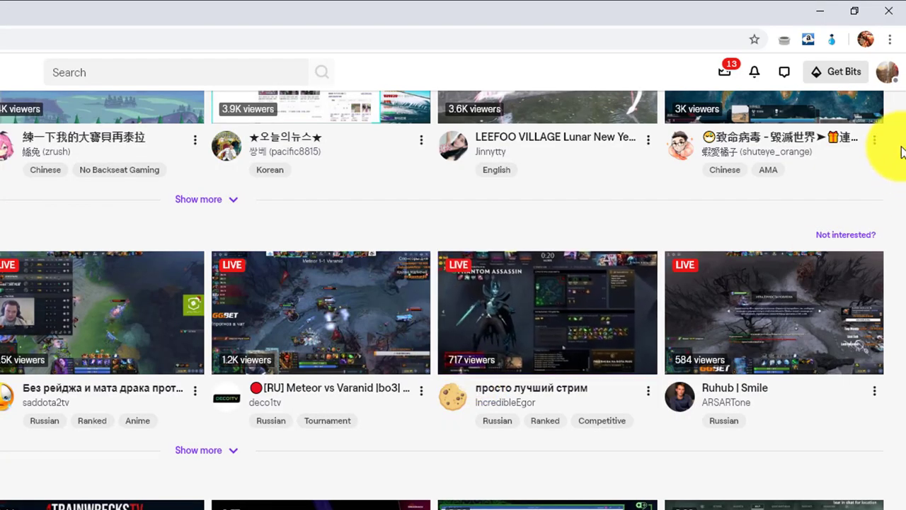
{"action": "mouse_move", "coordinate": [888, 77]}
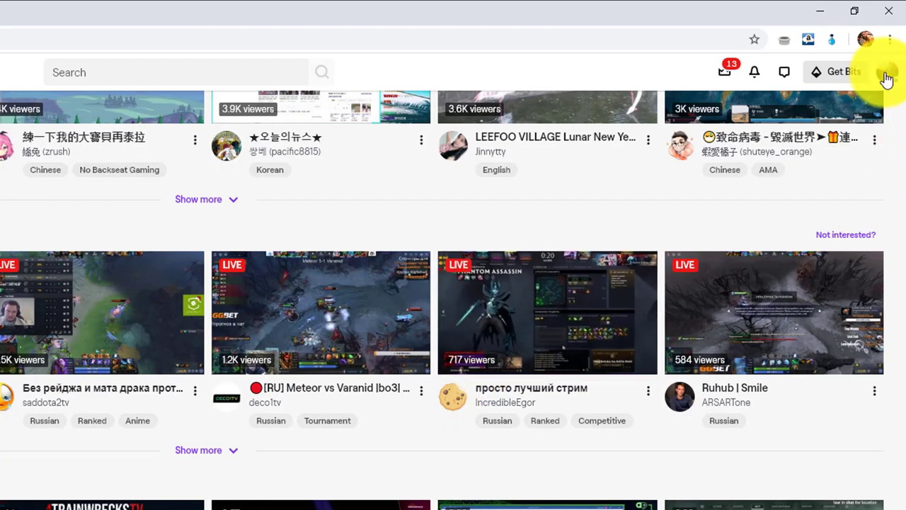
Step: Go to the account's Payments page from the profile menu
{"action": "left_click", "coordinate": [867, 39]}
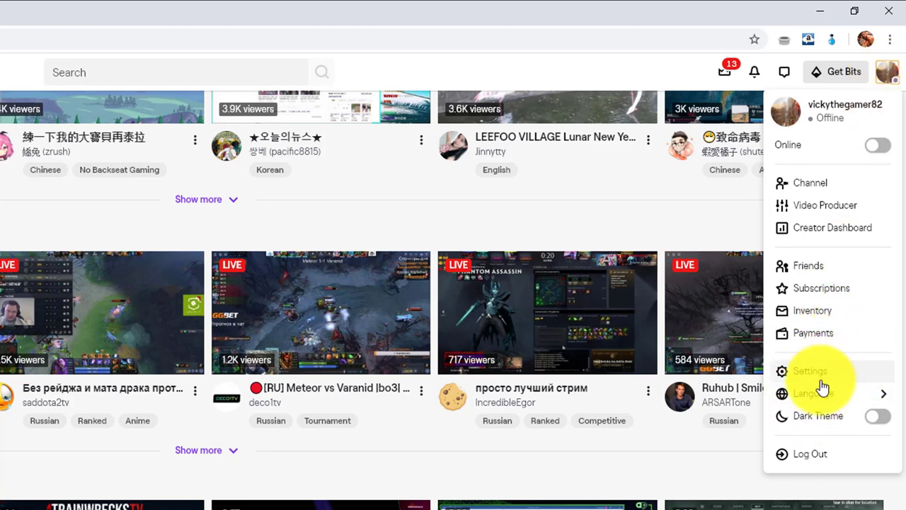
{"action": "left_click", "coordinate": [810, 371]}
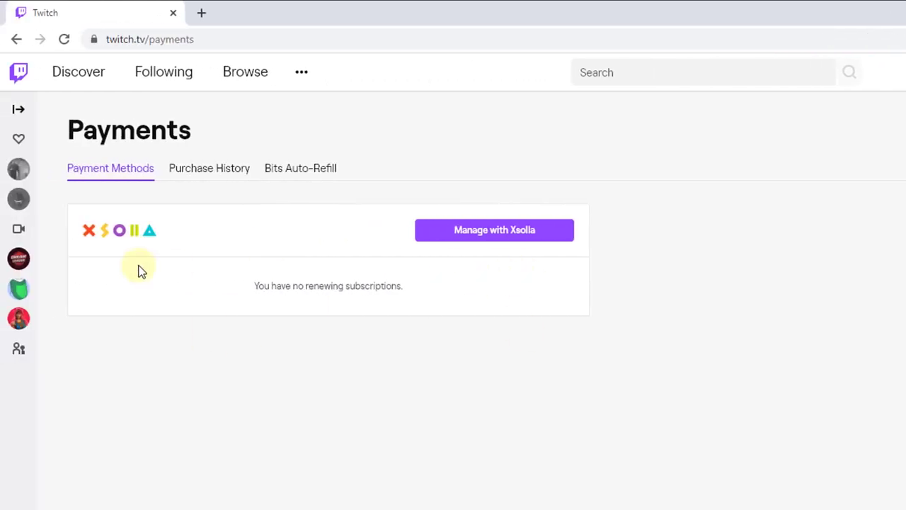
{"action": "mouse_move", "coordinate": [196, 196]}
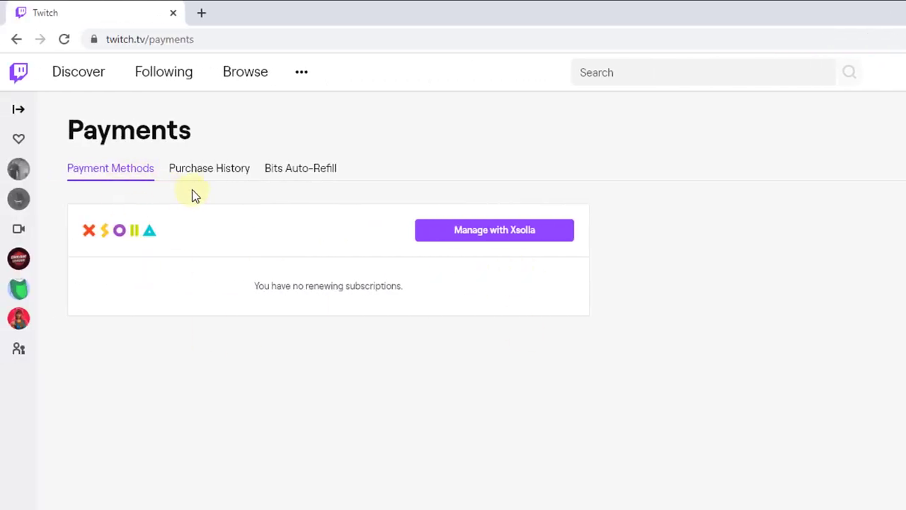
{"action": "mouse_move", "coordinate": [531, 238]}
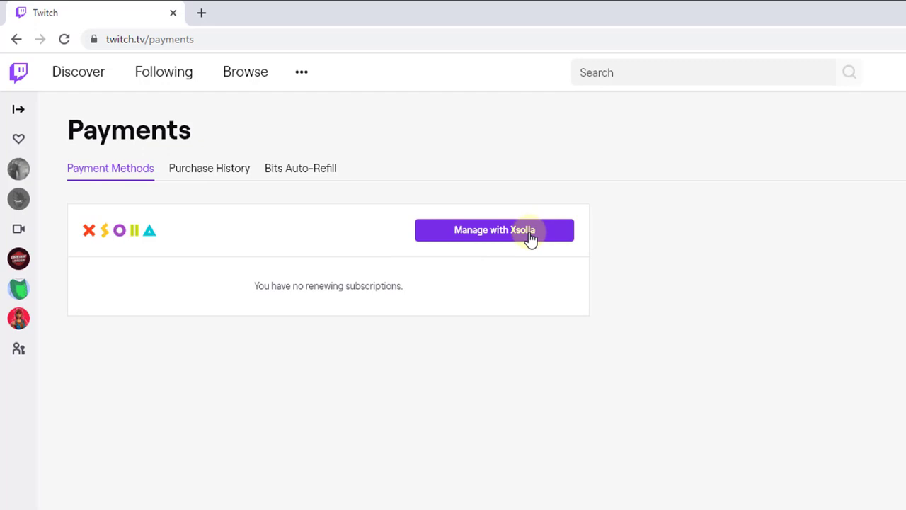
Step: Add a PayPal account to the Xsolla-managed payment accounts
{"action": "left_click", "coordinate": [494, 229]}
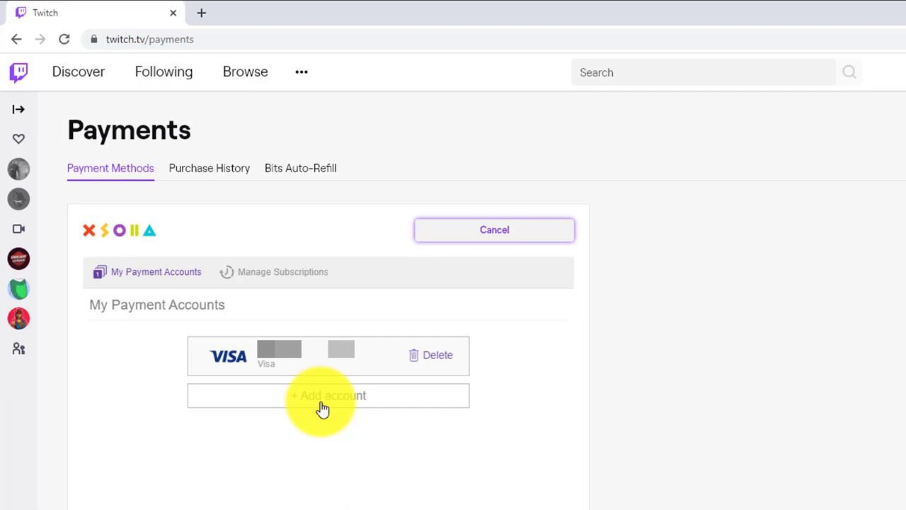
{"action": "left_click", "coordinate": [328, 395]}
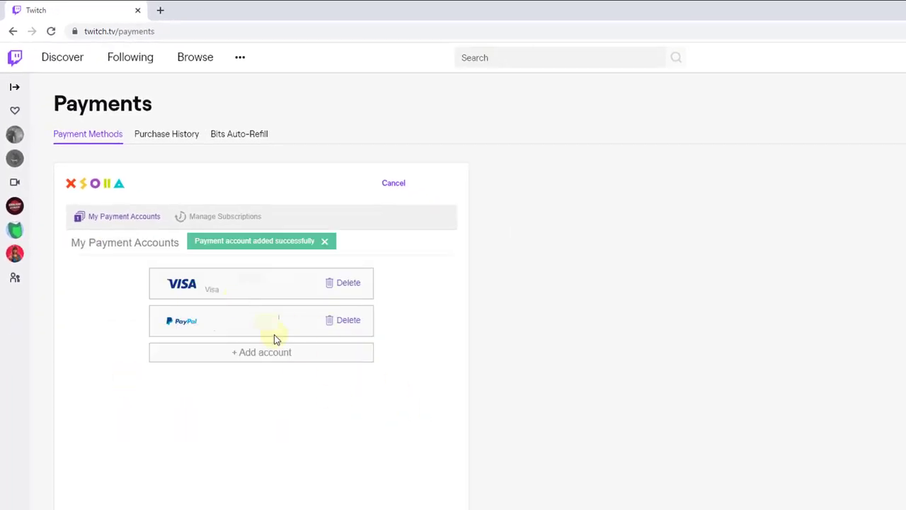
{"action": "left_click", "coordinate": [324, 241]}
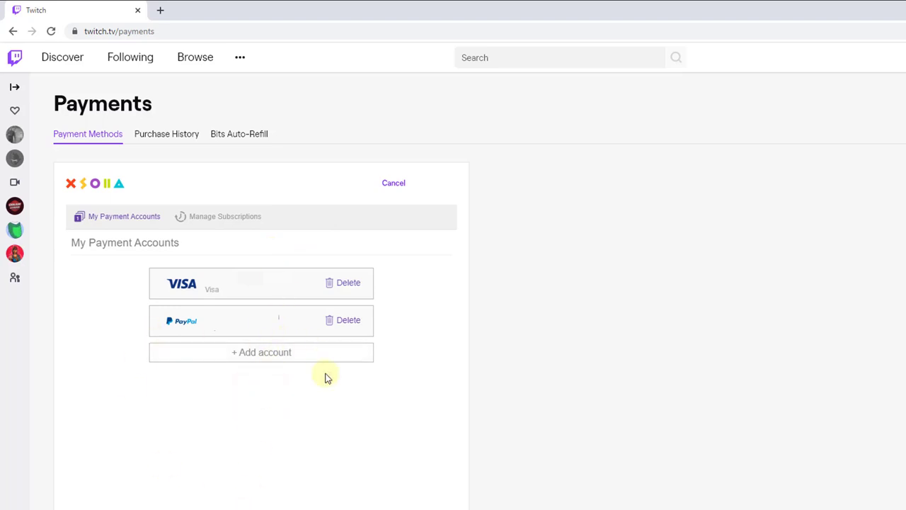
Step: Check the Bits Auto-Refill settings and return to Payment Methods
{"action": "left_click", "coordinate": [239, 133]}
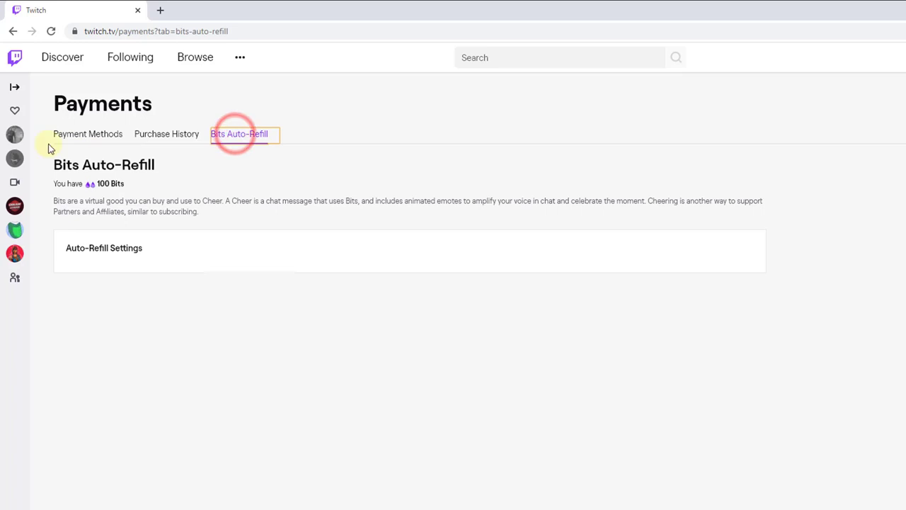
{"action": "left_click", "coordinate": [88, 133]}
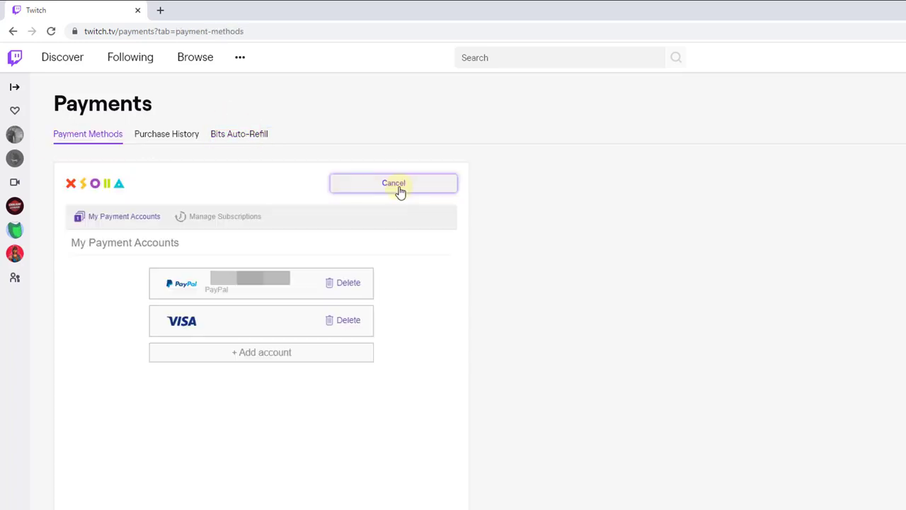